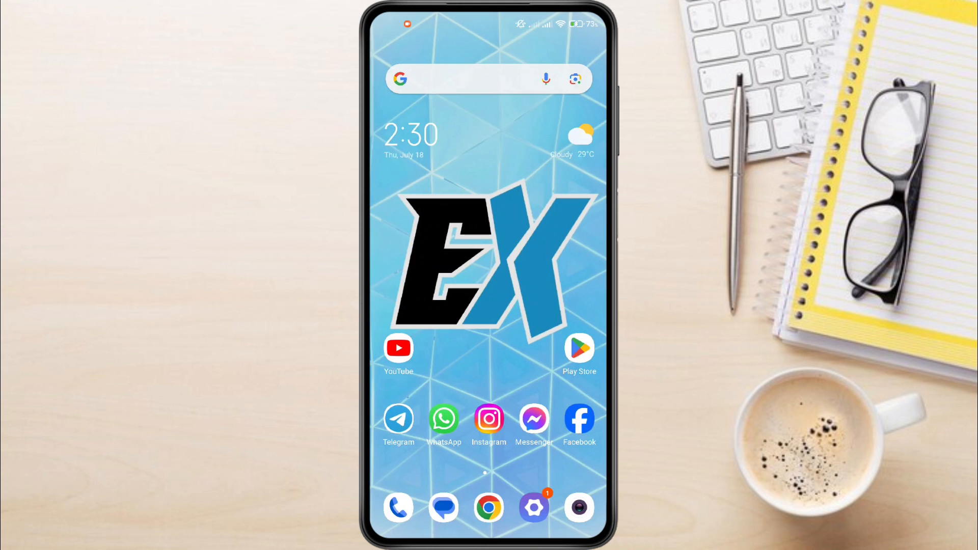
Launch Settings from the home screen and go to the Apps section.
left_click(532, 506)
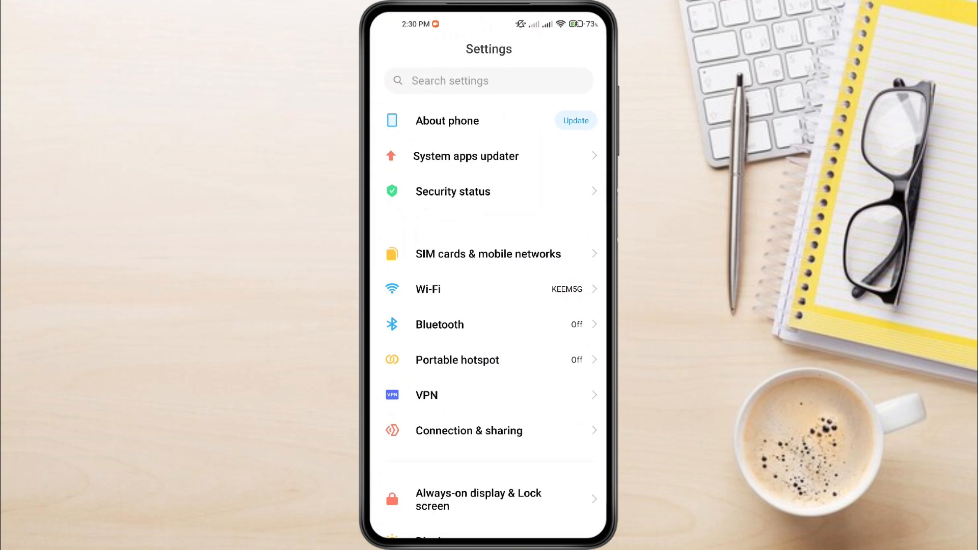
scroll("down", 3)
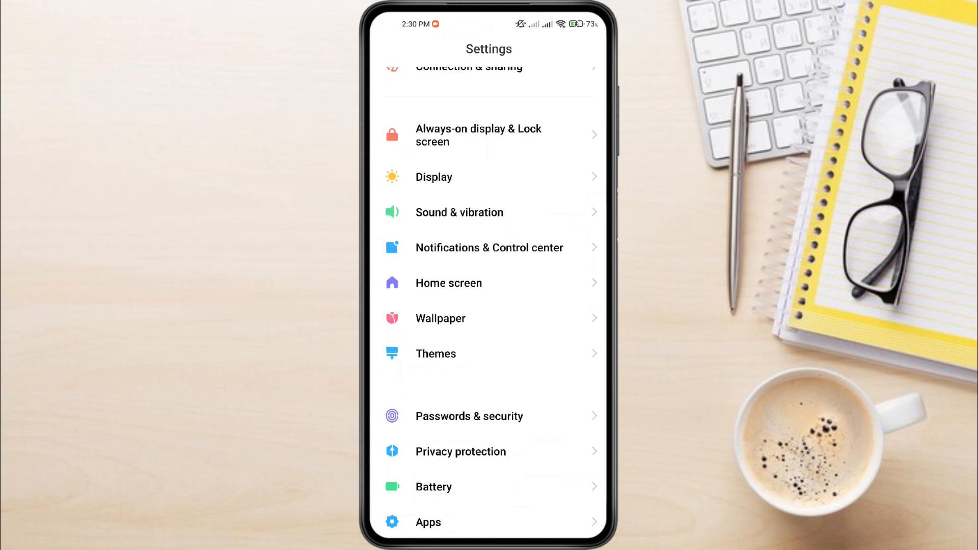
scroll("down", 3)
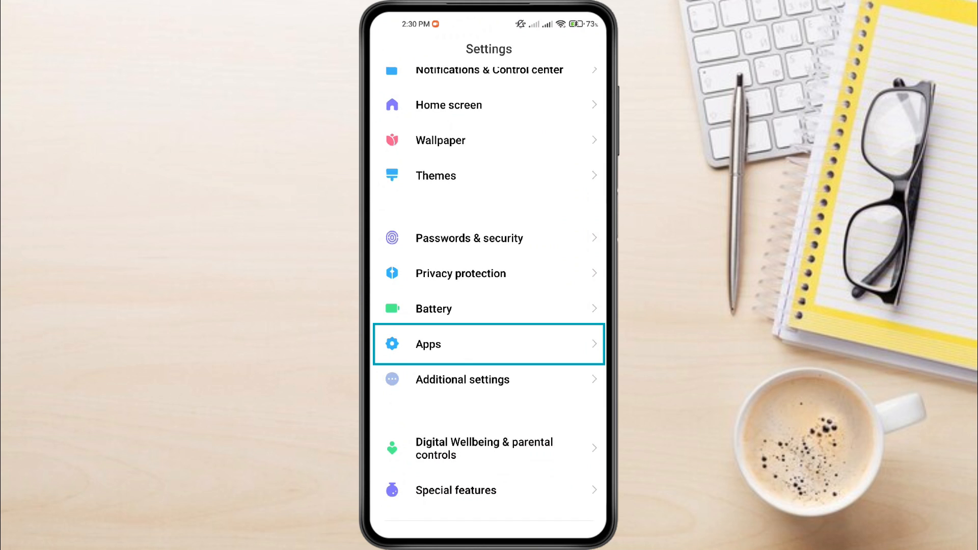
left_click(488, 344)
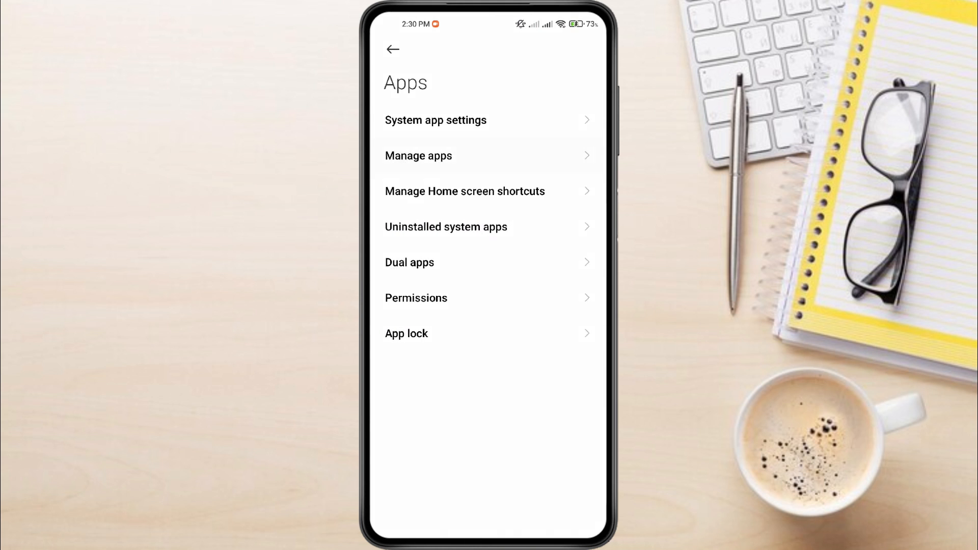
Search installed apps for 'telegram' and open Telegram's App info page.
left_click(418, 155)
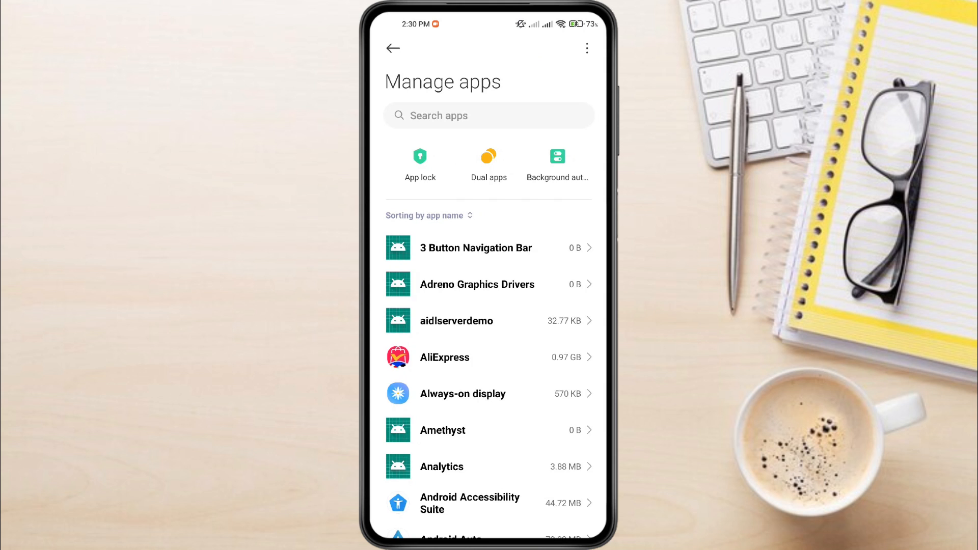
left_click(488, 116)
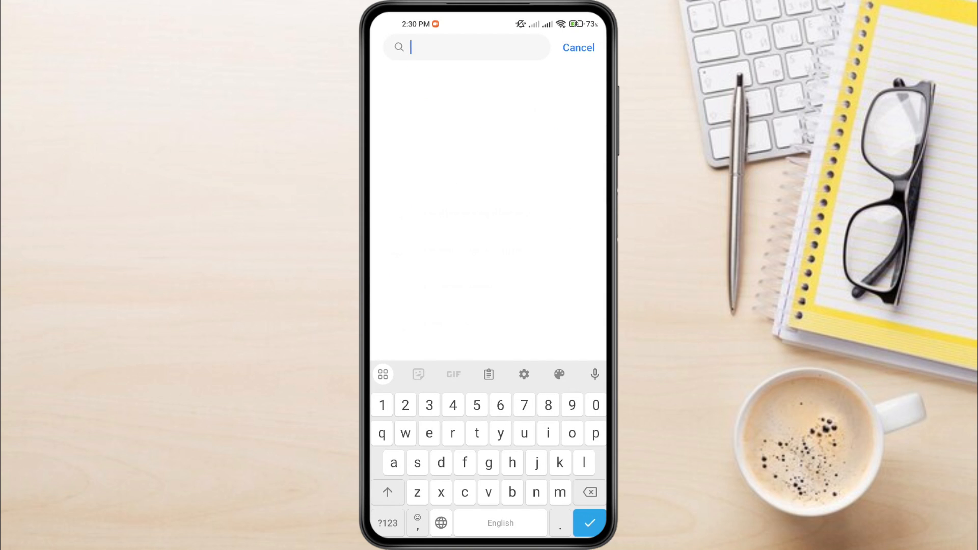
type("telegram")
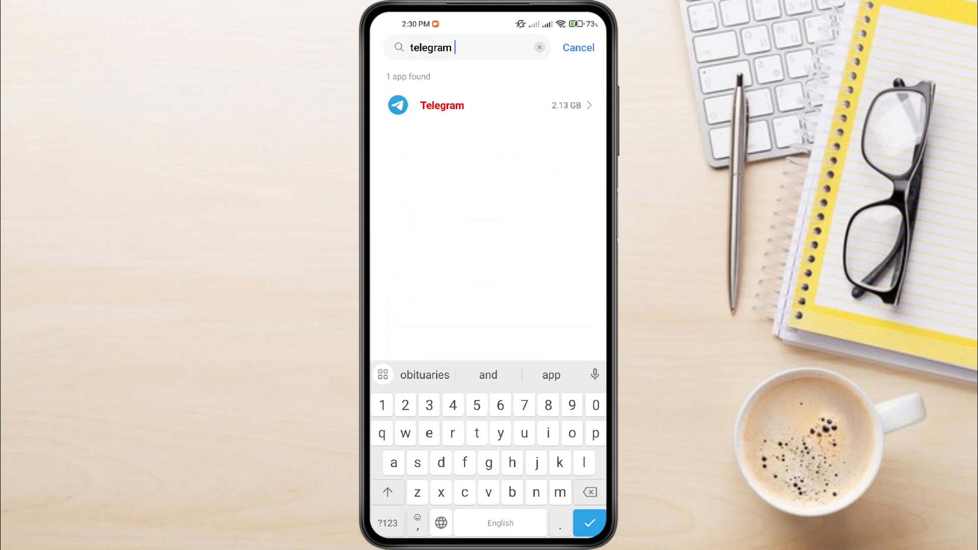
left_click(442, 105)
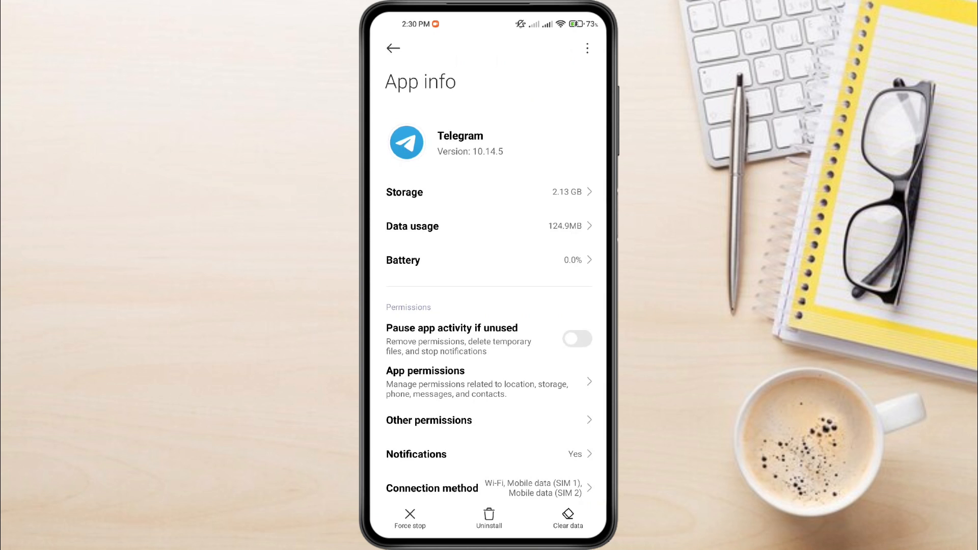
left_click(489, 191)
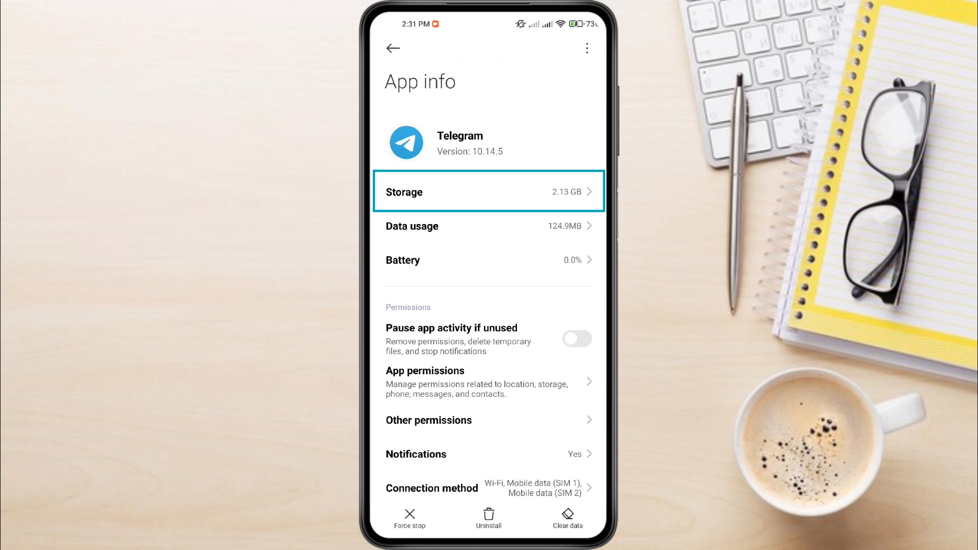
From Telegram's Storage page, clear only the cache and confirm with OK.
left_click(488, 192)
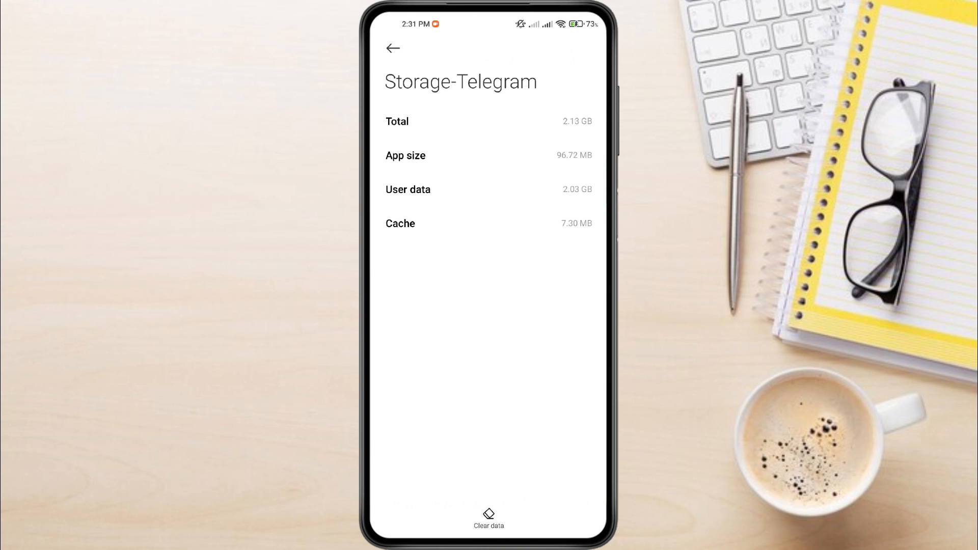
left_click(488, 519)
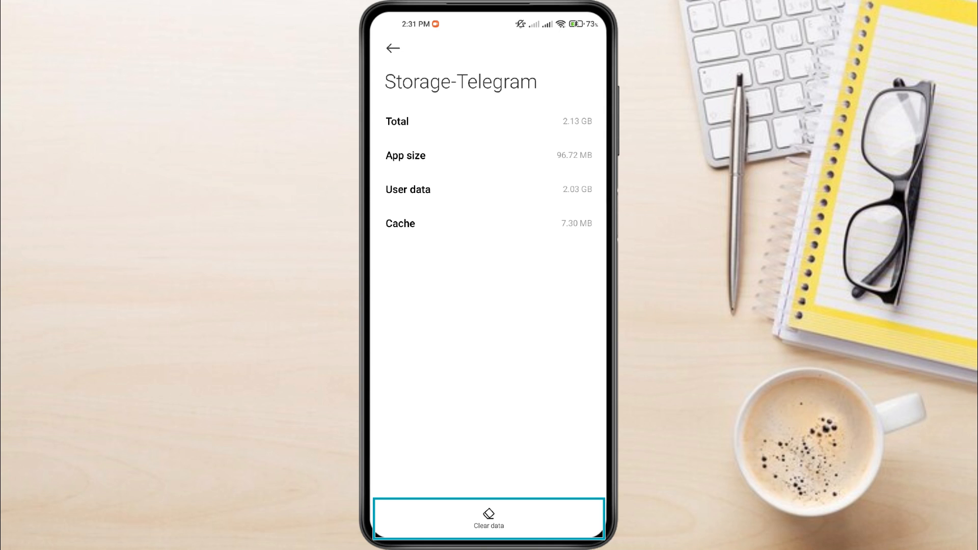
left_click(488, 517)
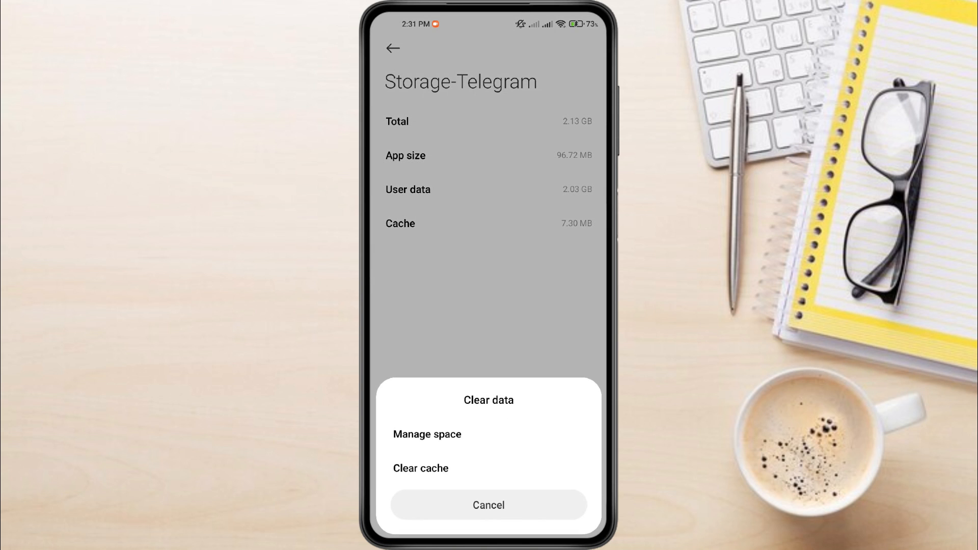
left_click(488, 467)
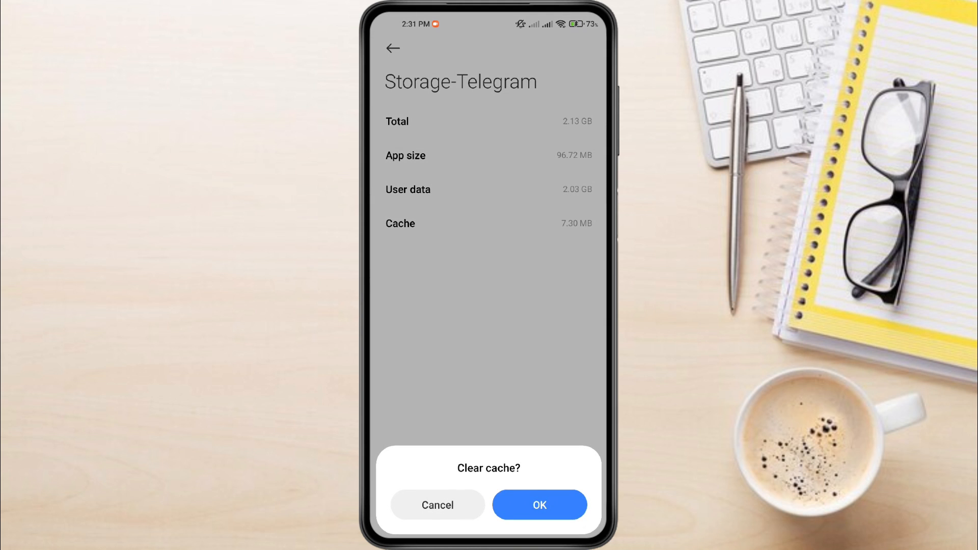
left_click(539, 505)
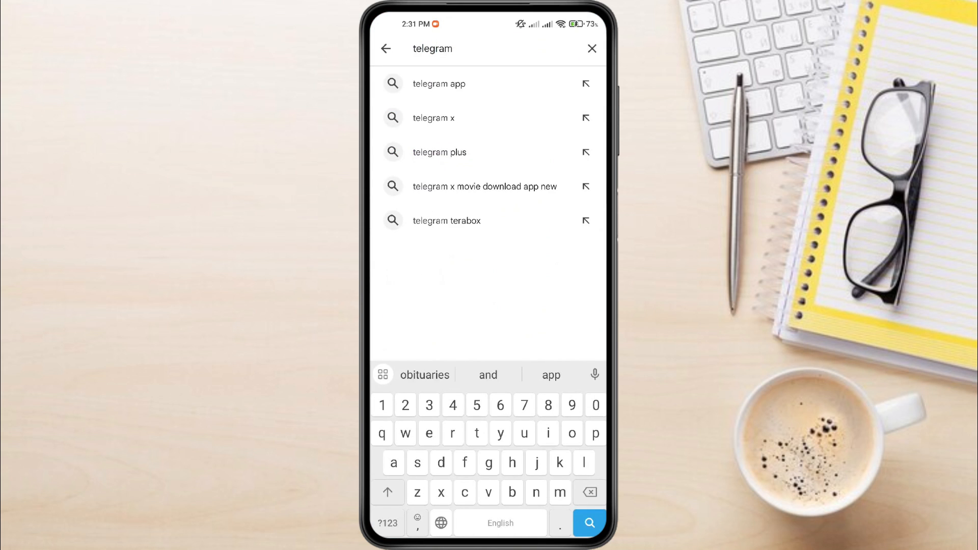
Search the Play Store for Telegram.
left_click(439, 83)
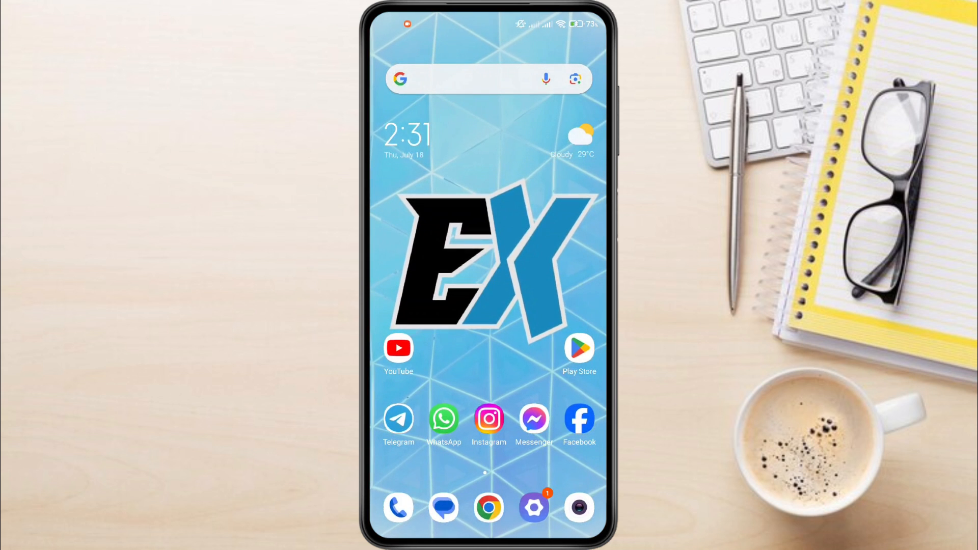
Launch Telegram, enter the Hamster Kombat bot chat, and start the game.
left_click(398, 419)
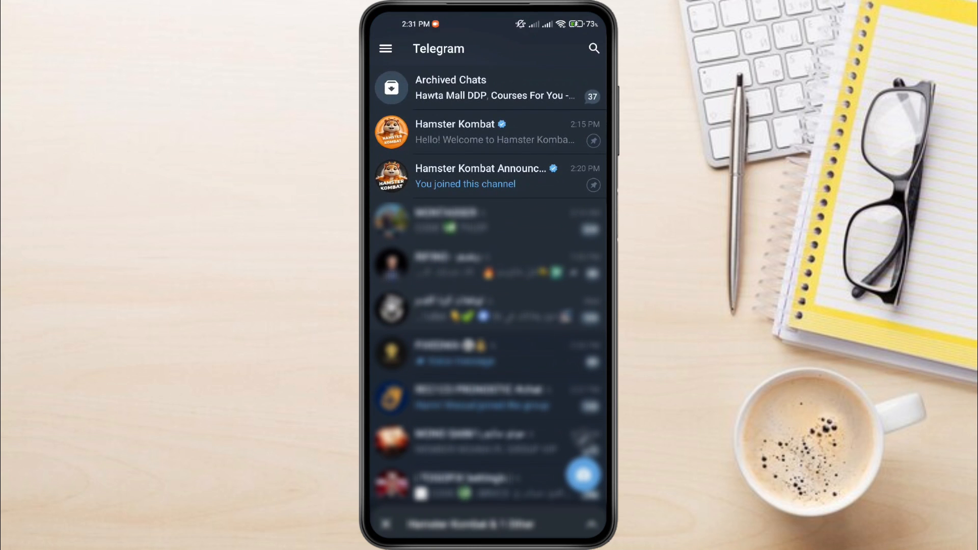
left_click(486, 131)
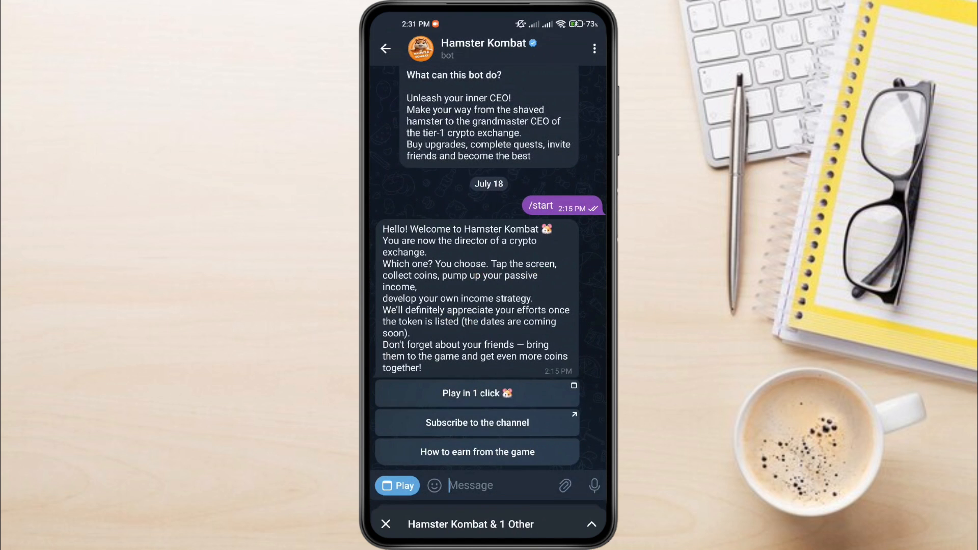
left_click(475, 392)
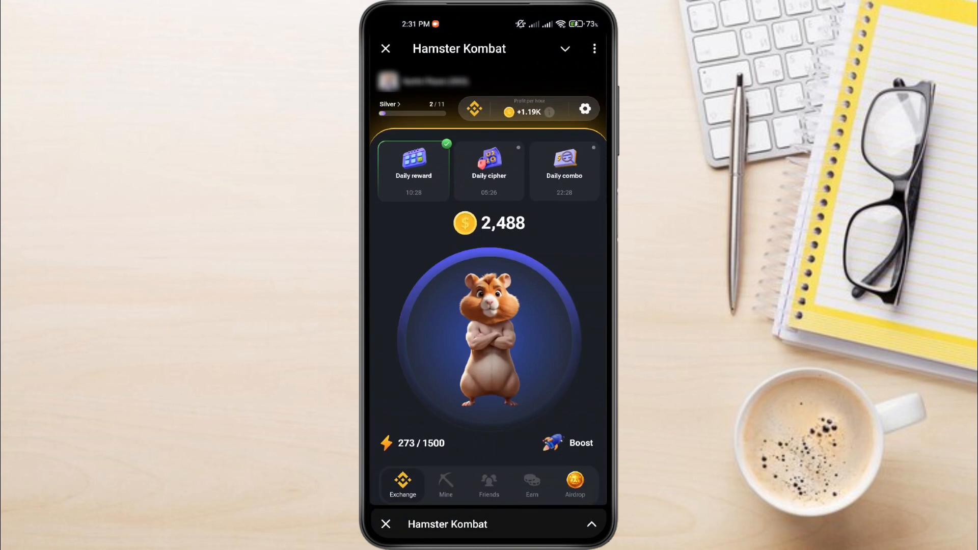
Tap the hamster seven times, raising the balance to 2,750 coins.
left_click(488, 337)
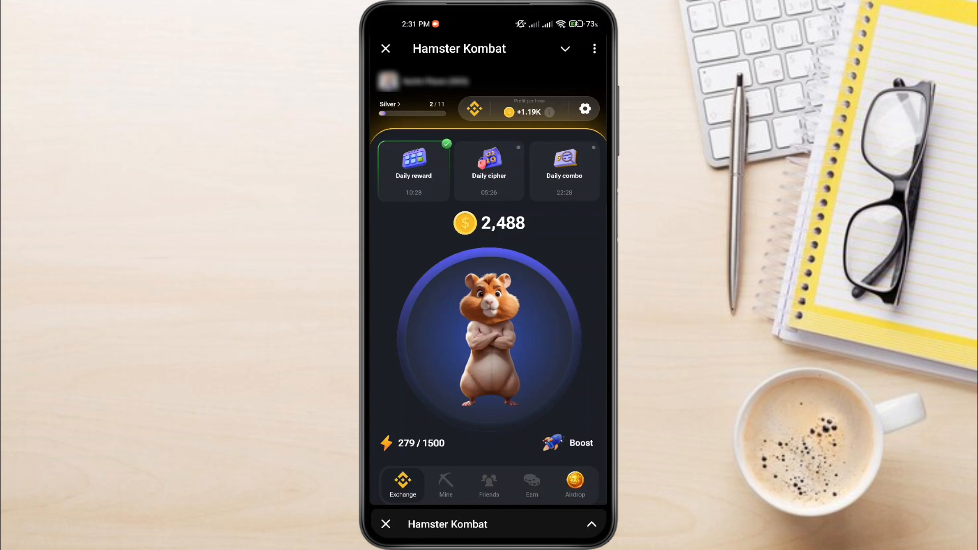
left_click(488, 336)
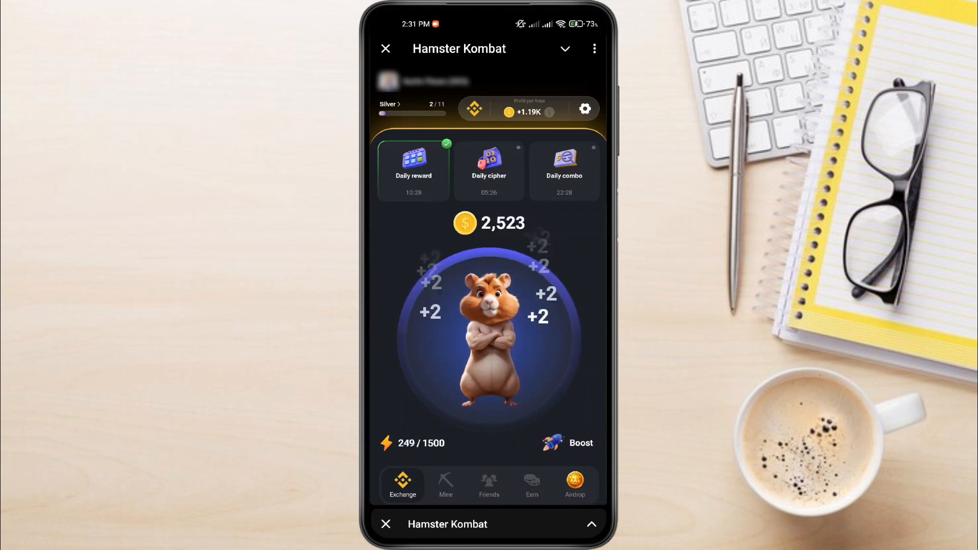
left_click(489, 330)
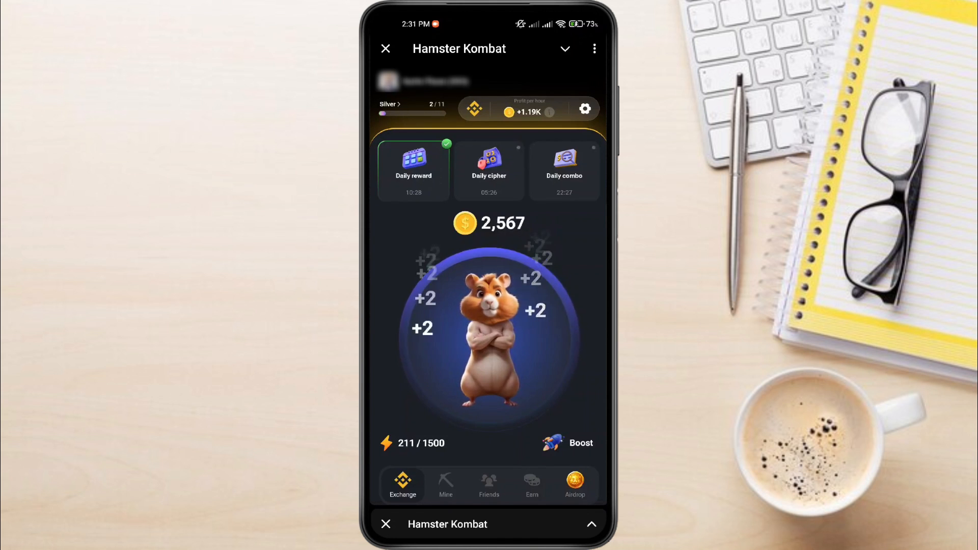
left_click(488, 324)
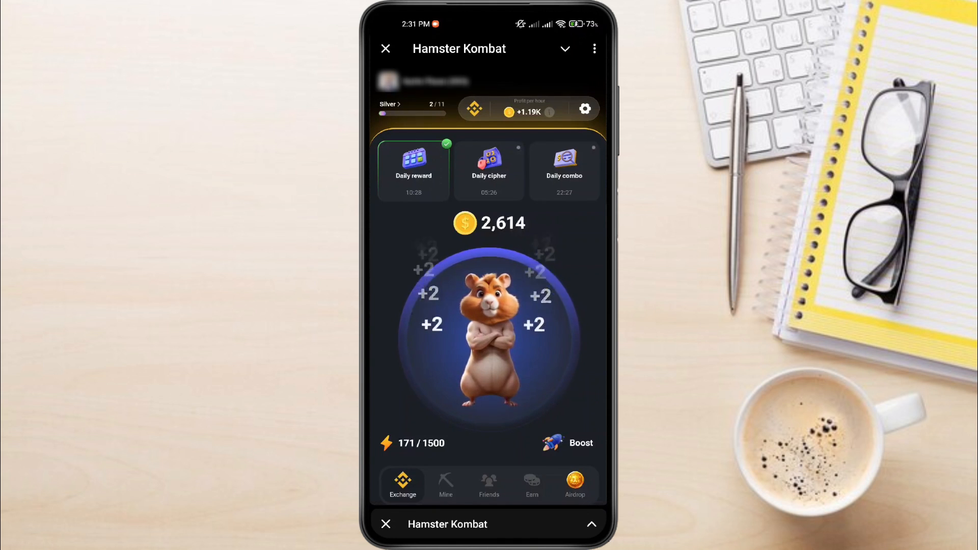
left_click(489, 324)
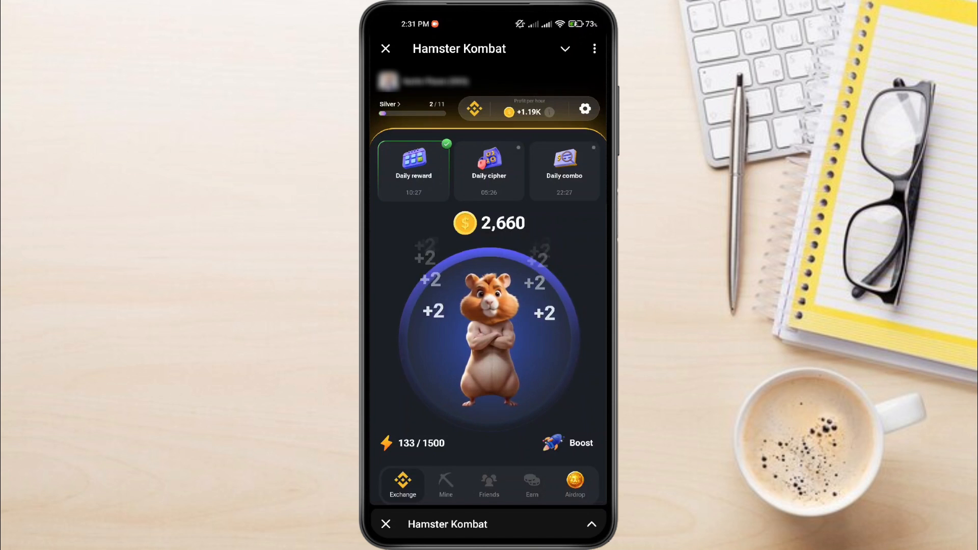
left_click(489, 337)
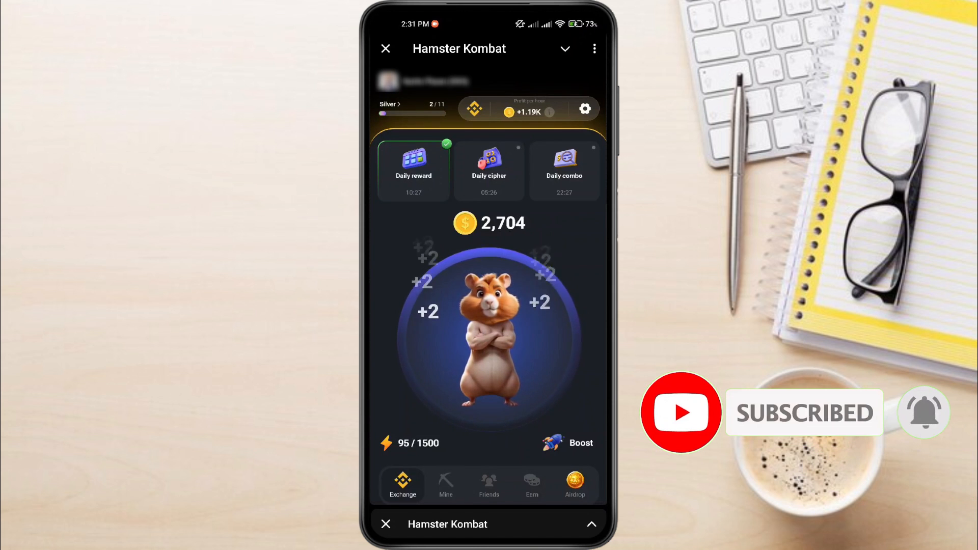
left_click(488, 324)
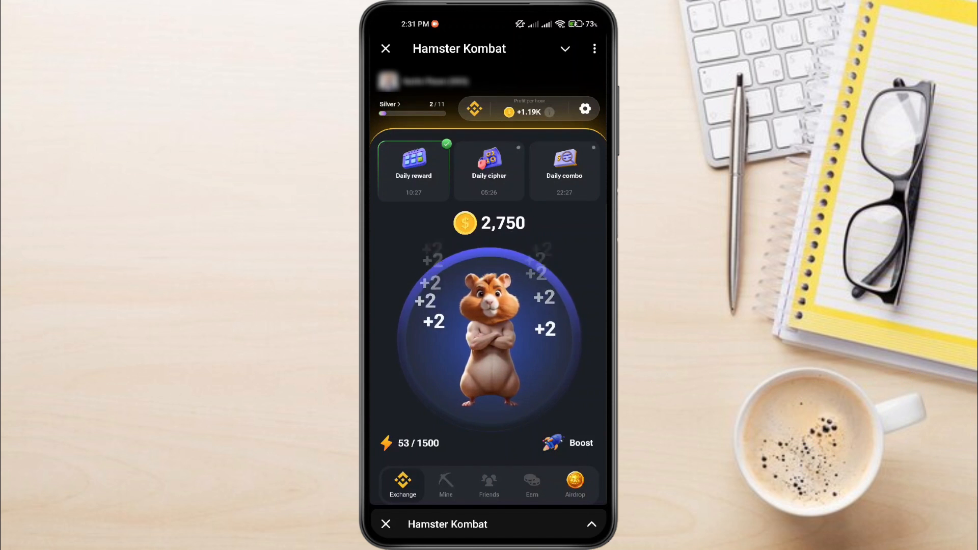